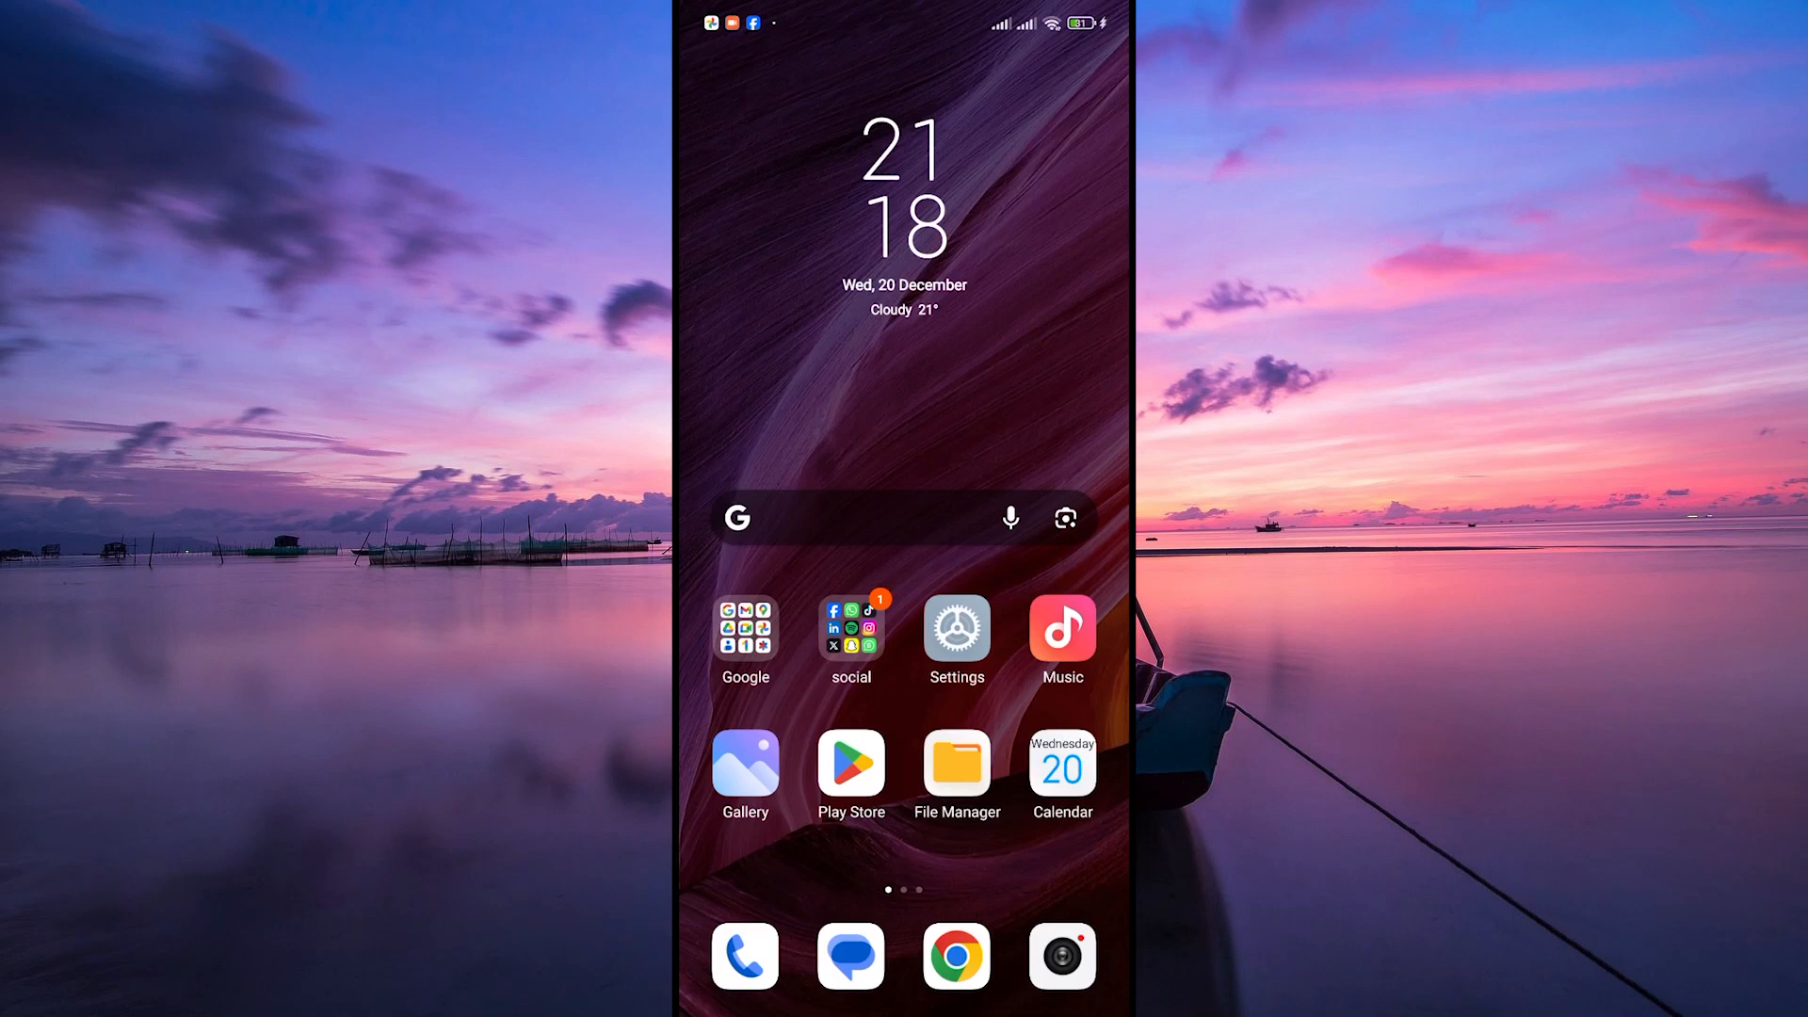
# Launch Instagram from the social apps folder and go to your own profile page.
pyautogui.click(850, 637)
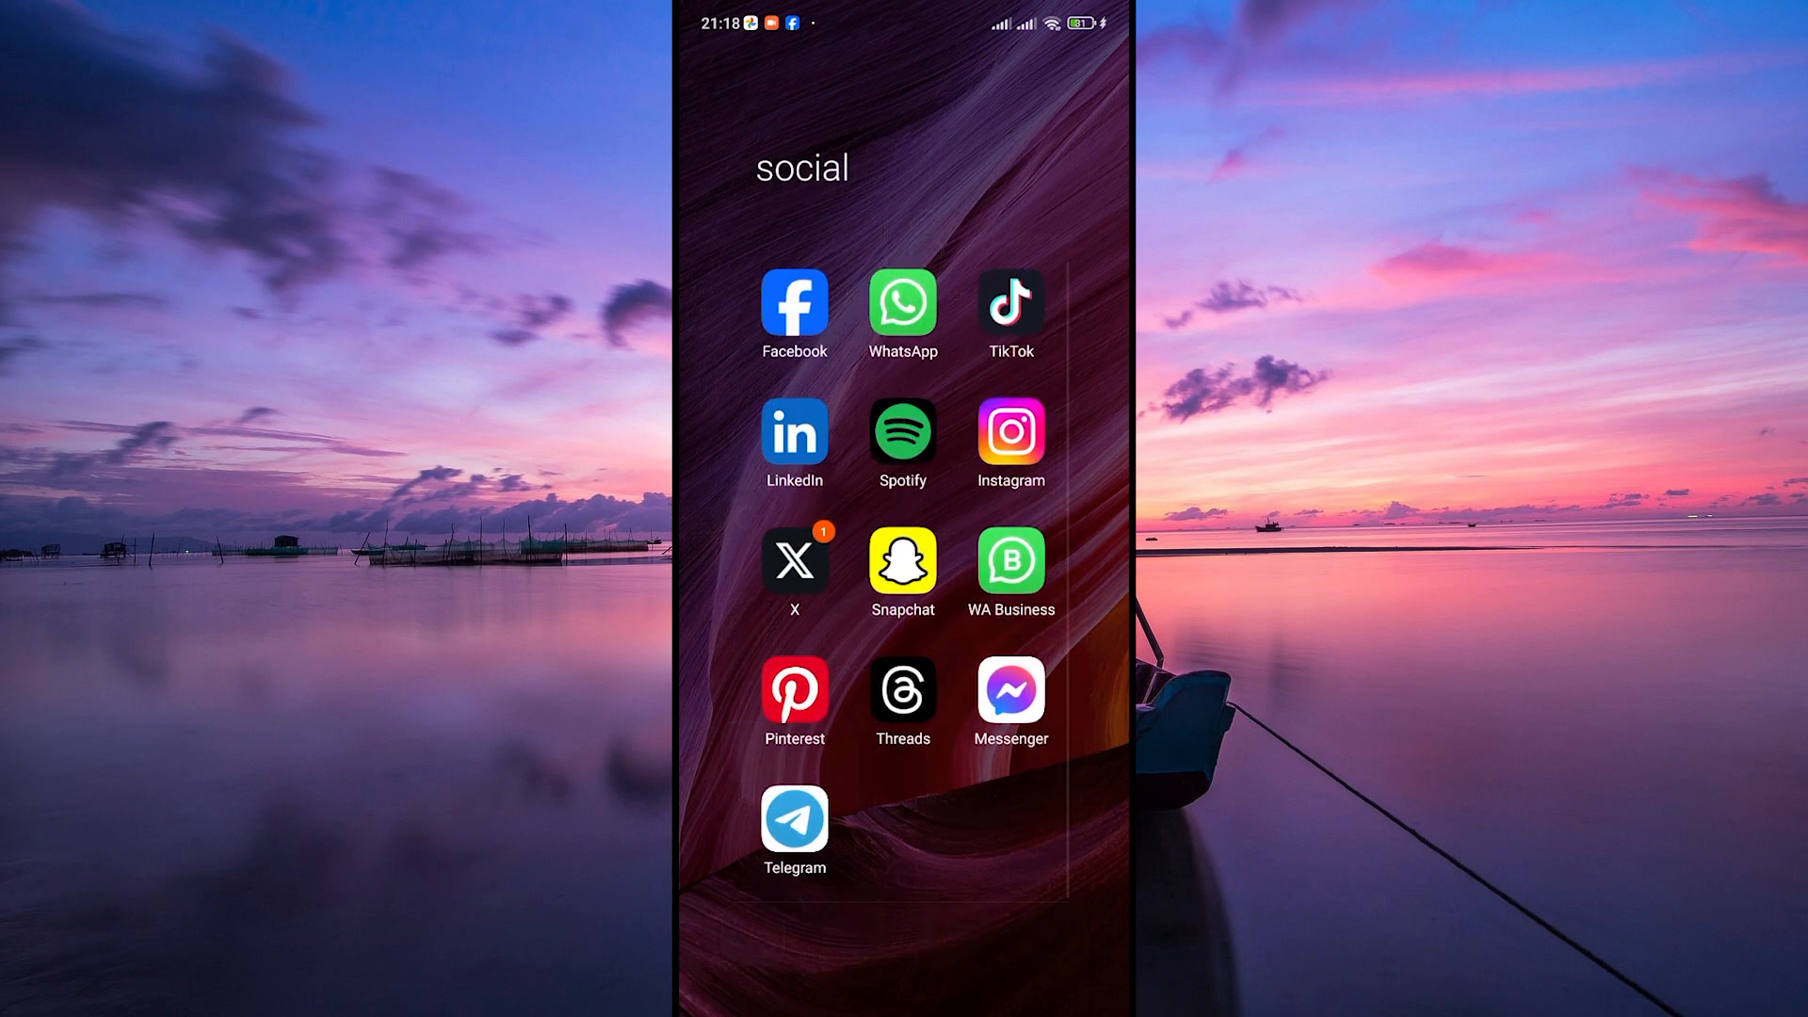
pyautogui.click(1009, 436)
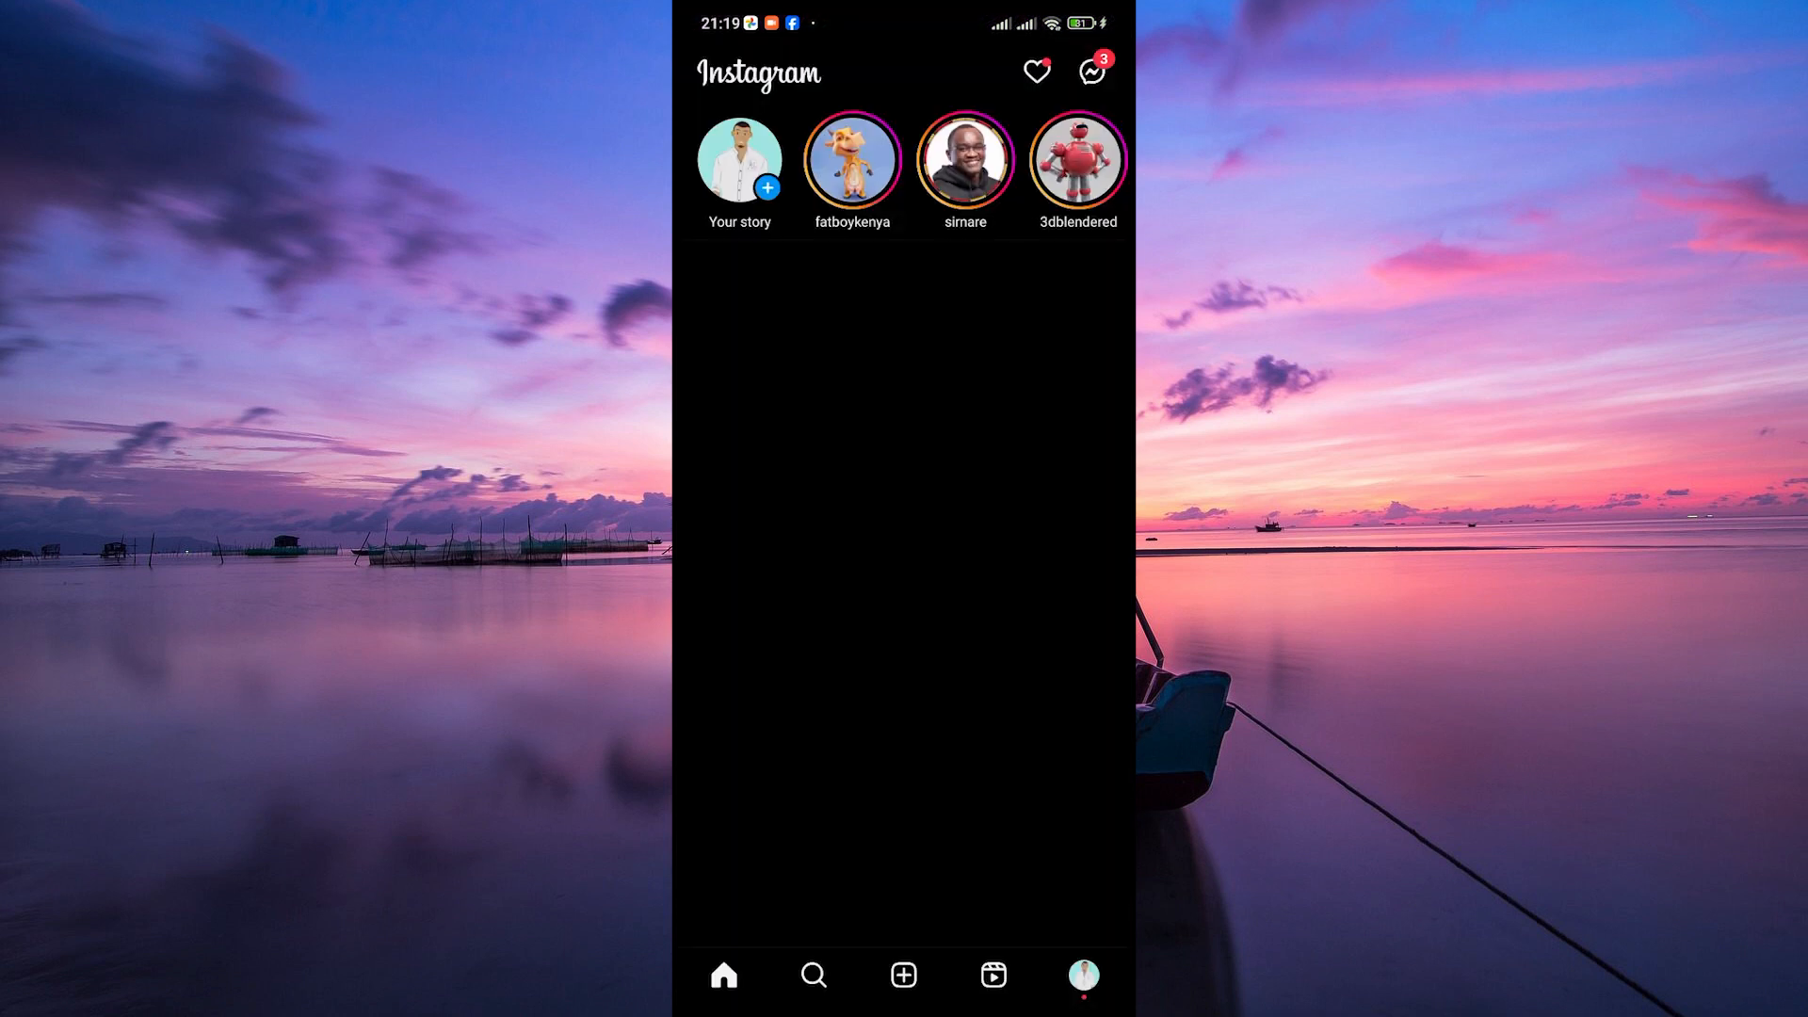
pyautogui.click(1080, 973)
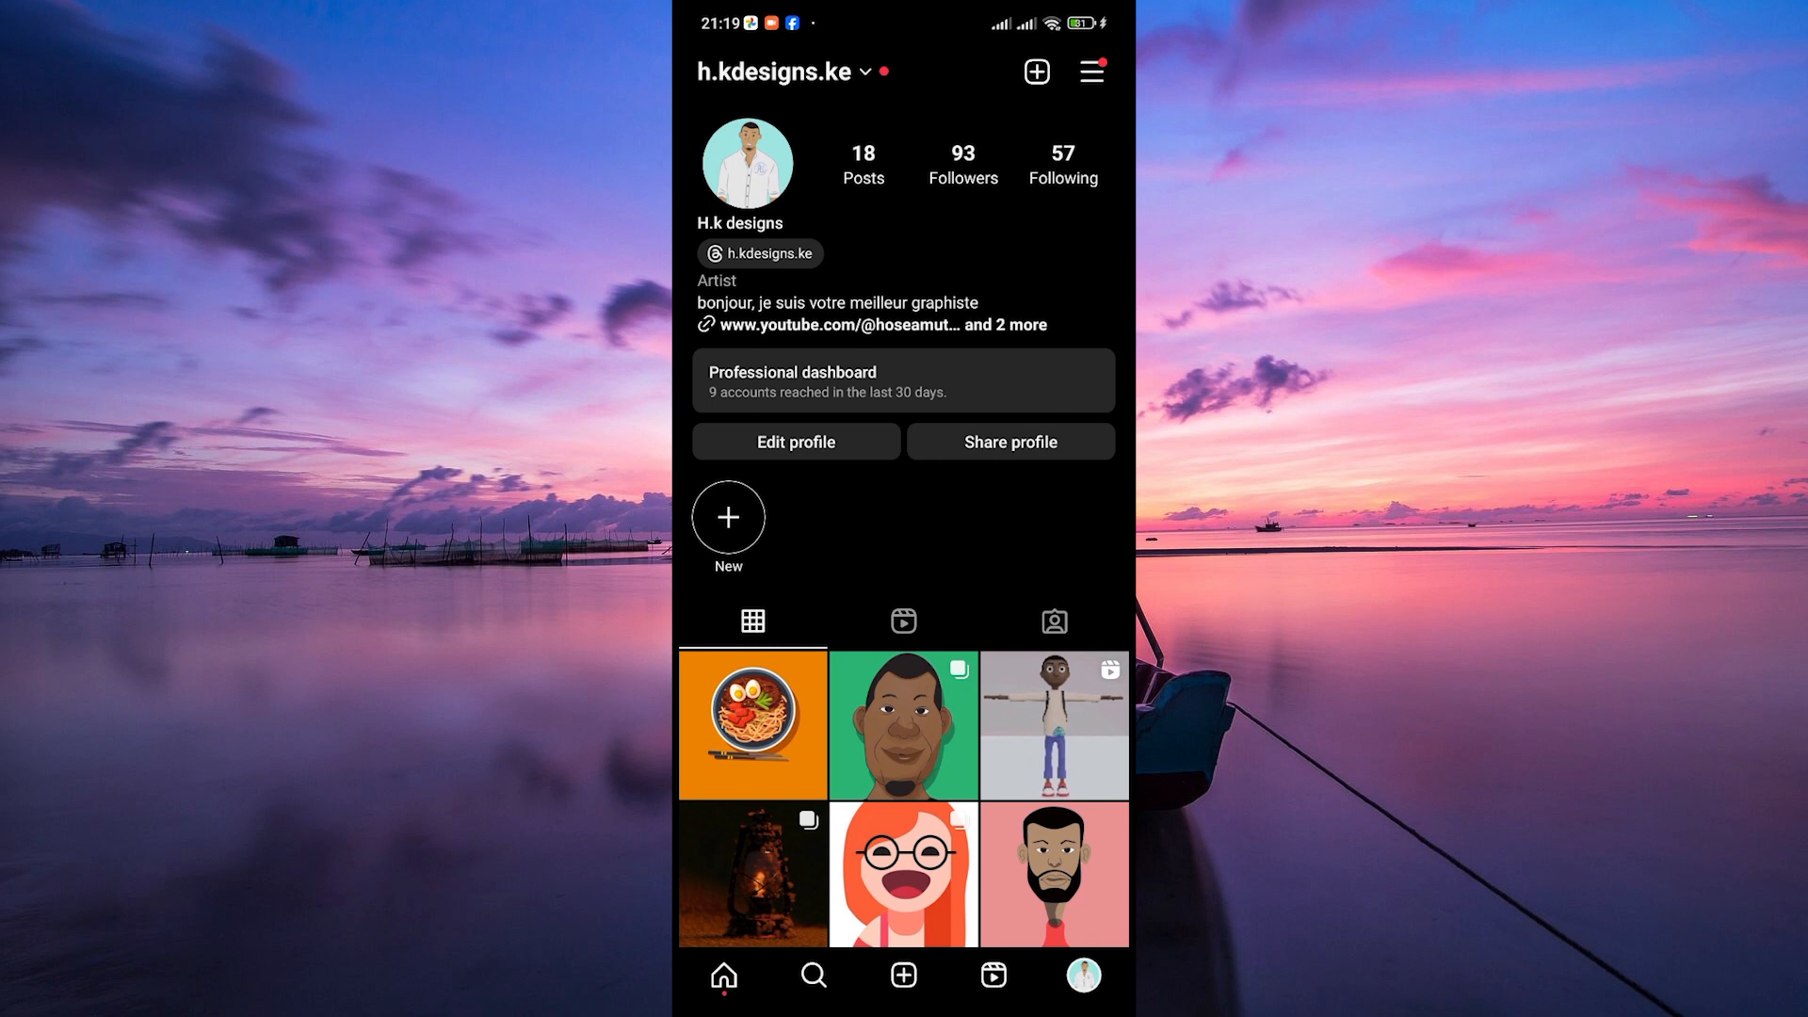
# Go through the menu to Settings and privacy, then Business tools and controls.
pyautogui.click(1091, 70)
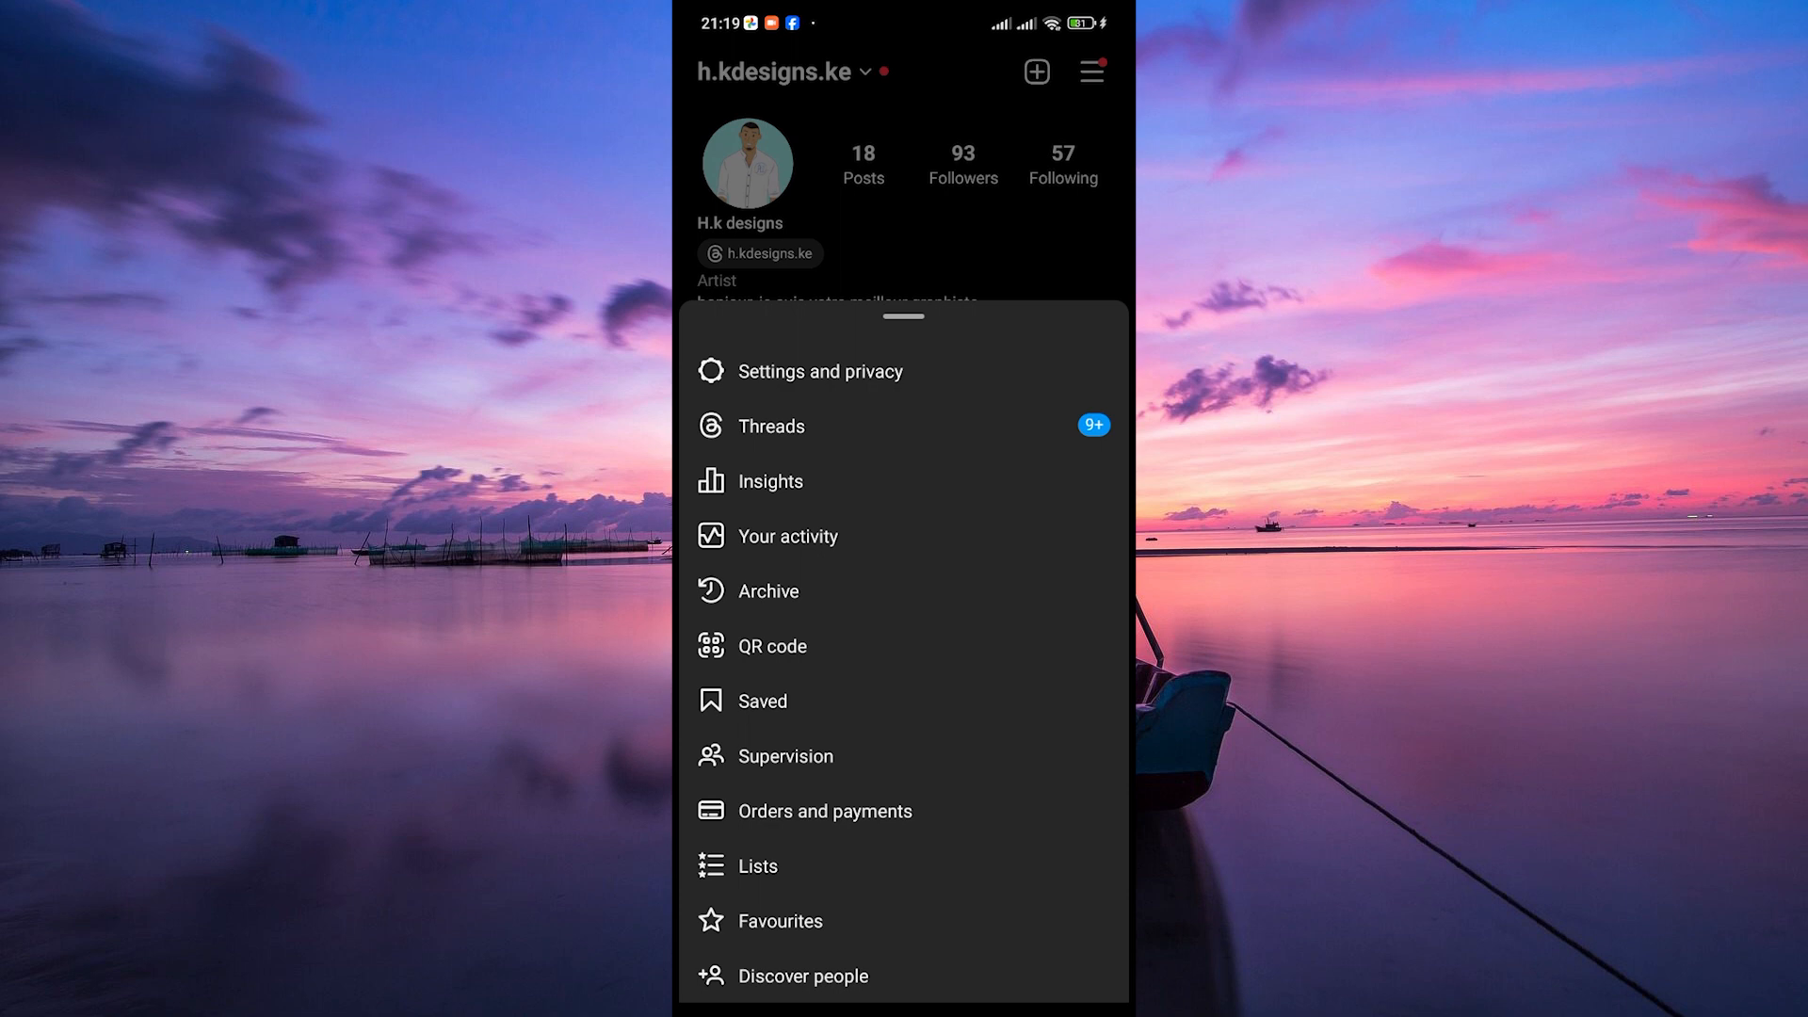
pyautogui.click(822, 370)
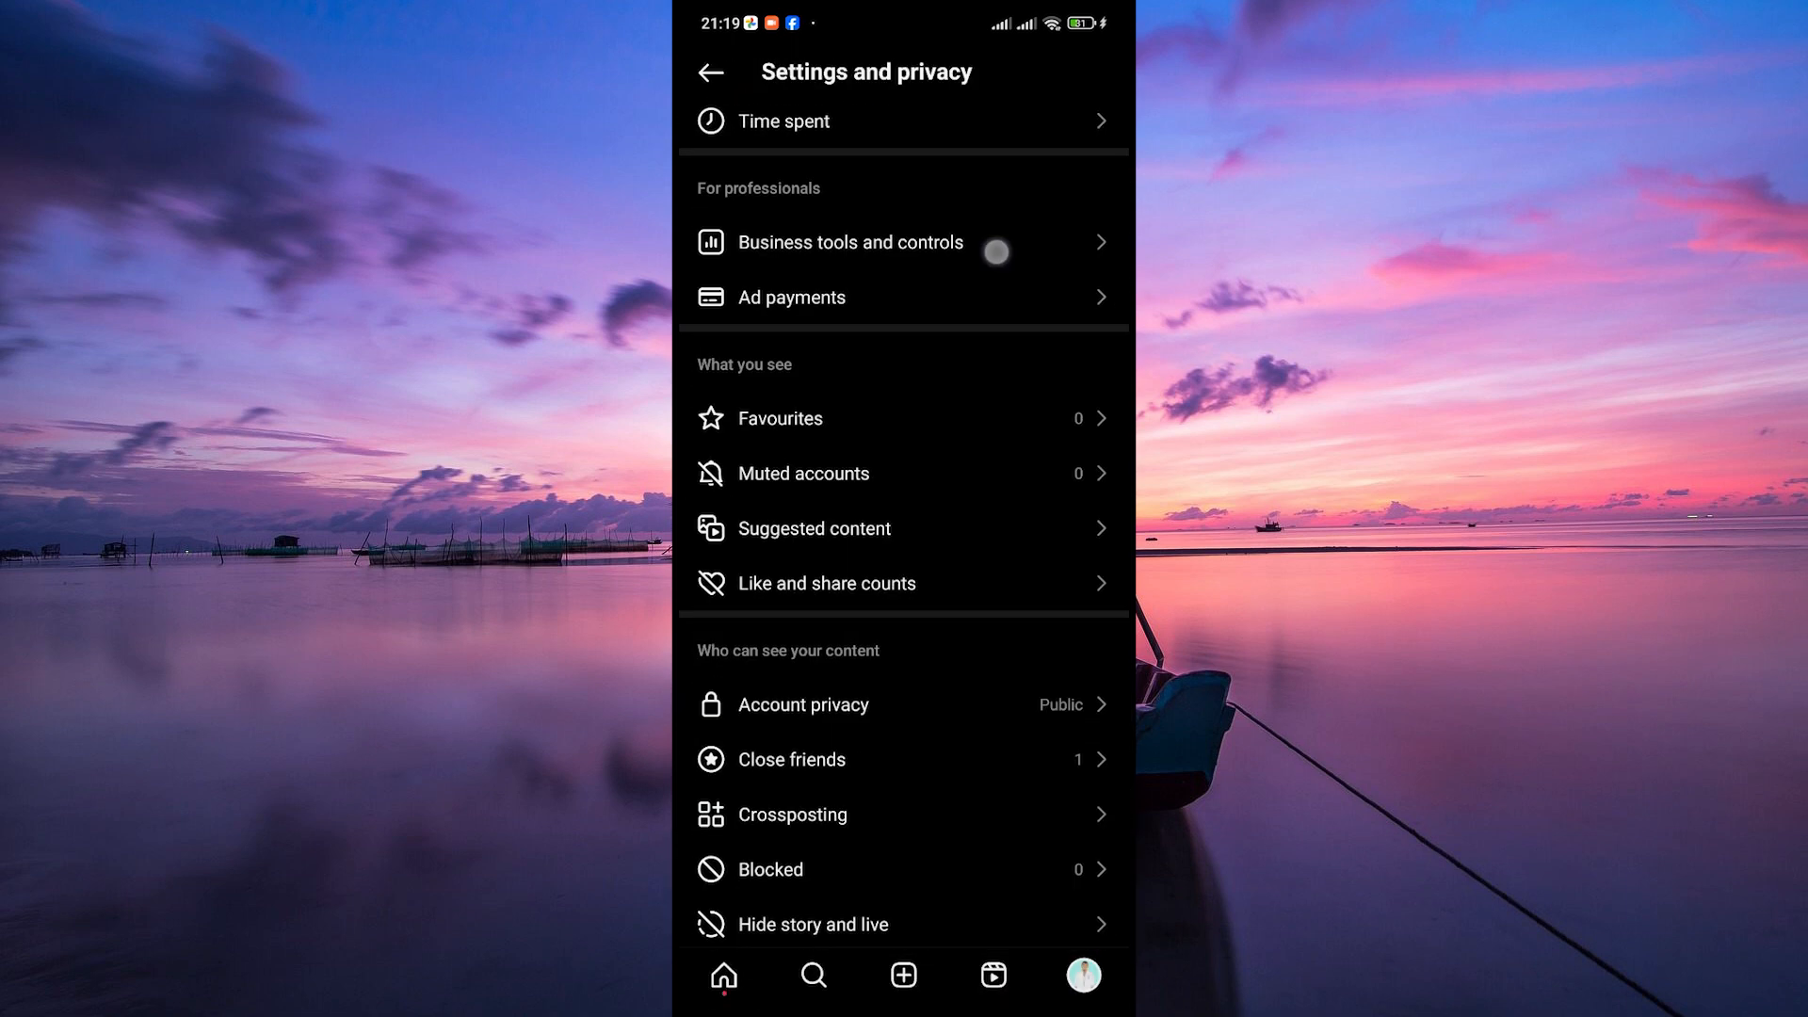
pyautogui.click(850, 242)
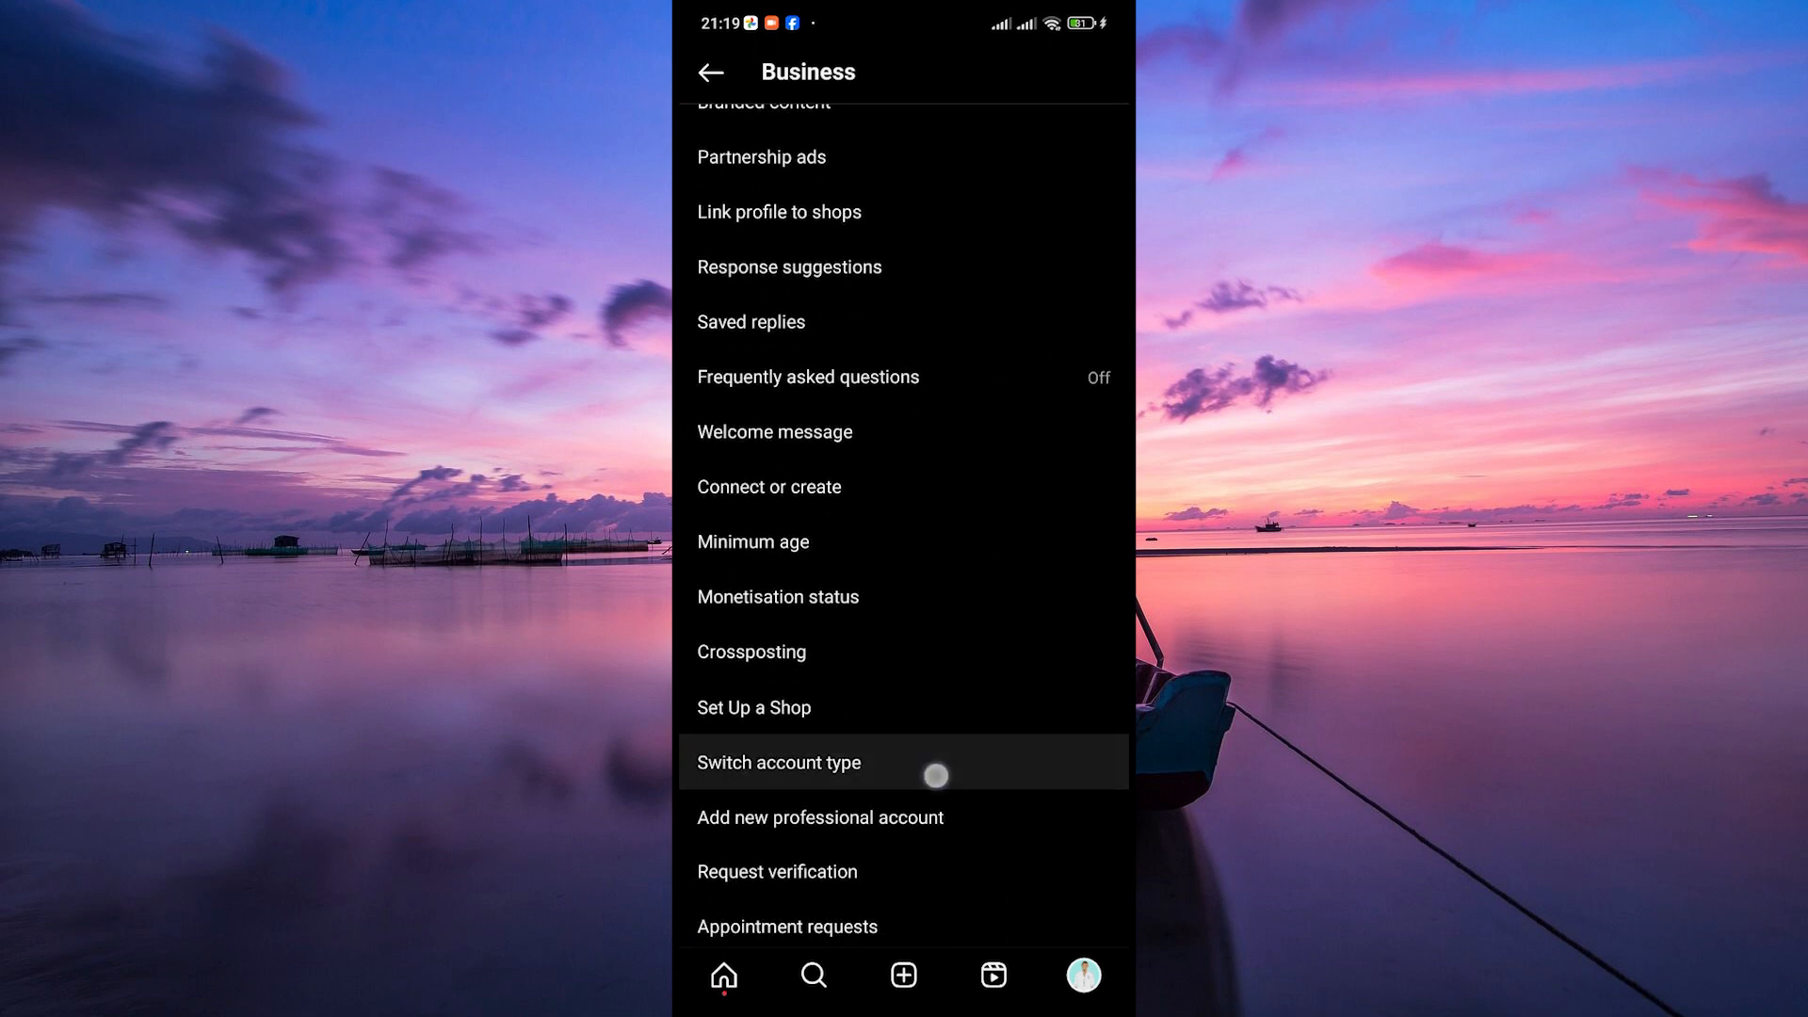
pyautogui.click(779, 761)
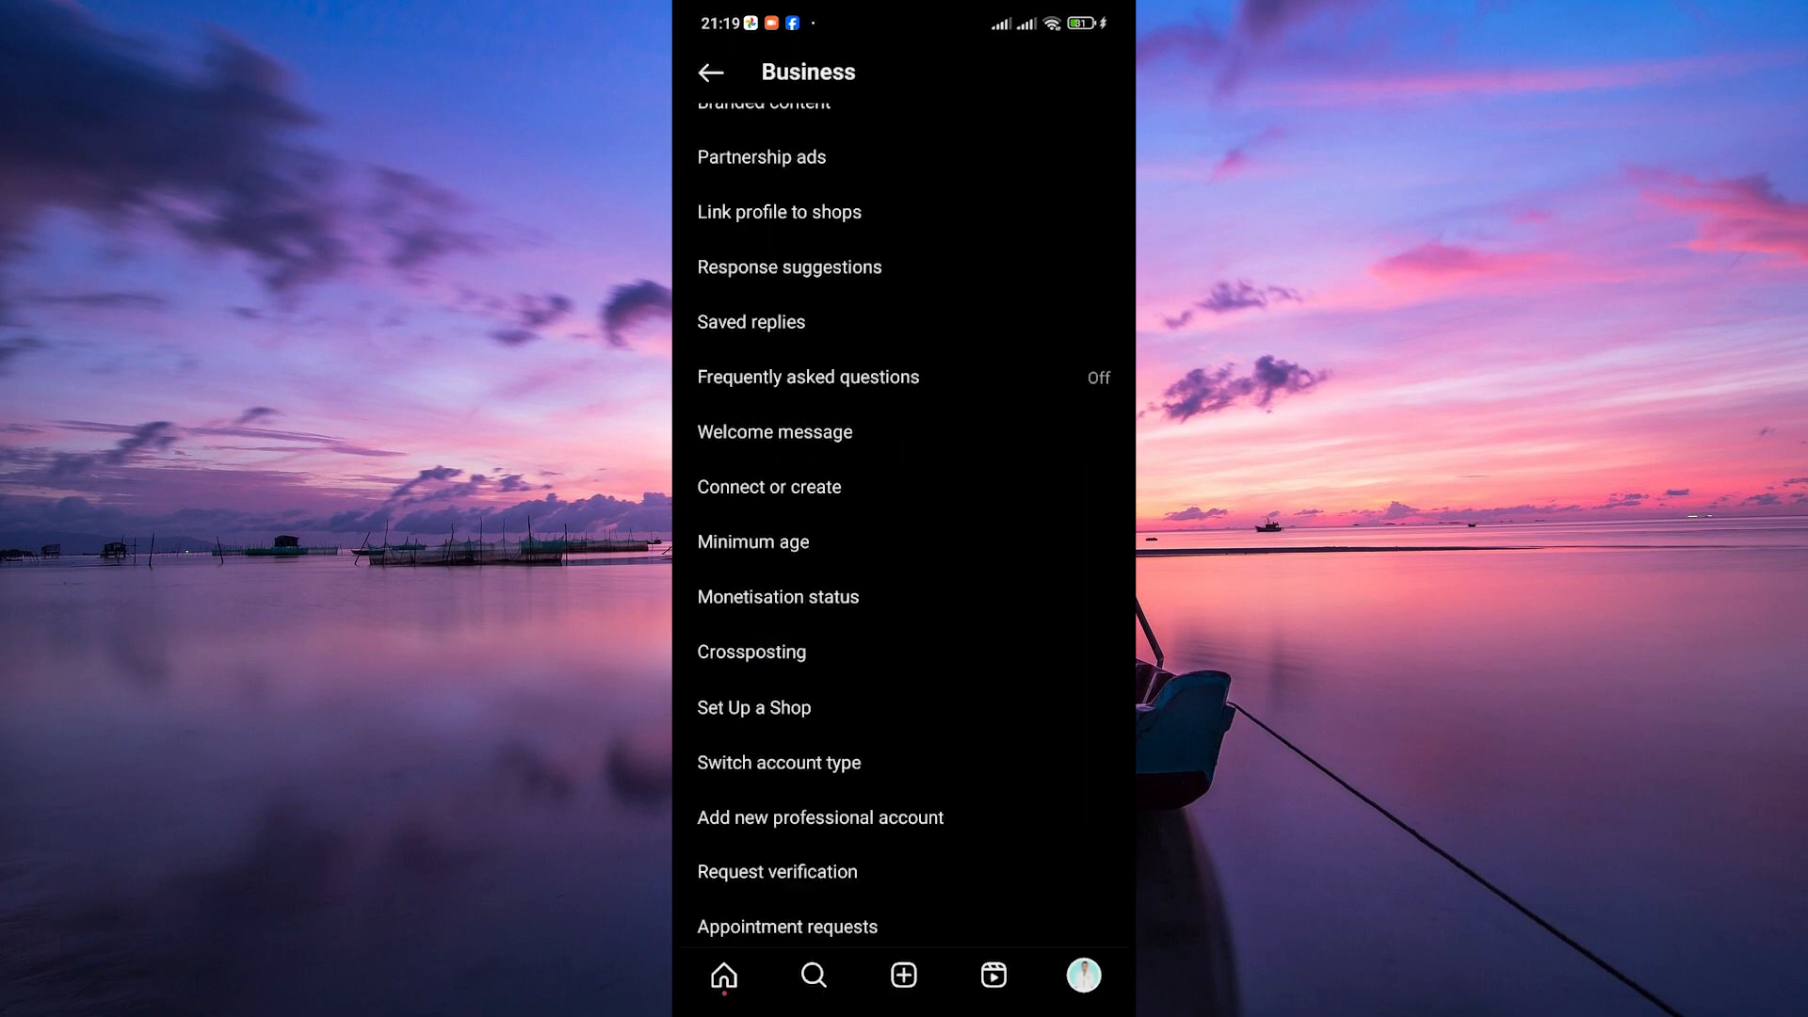
# In Edit profile, open Action buttons to reach the Set Up Action Button page.
pyautogui.click(710, 72)
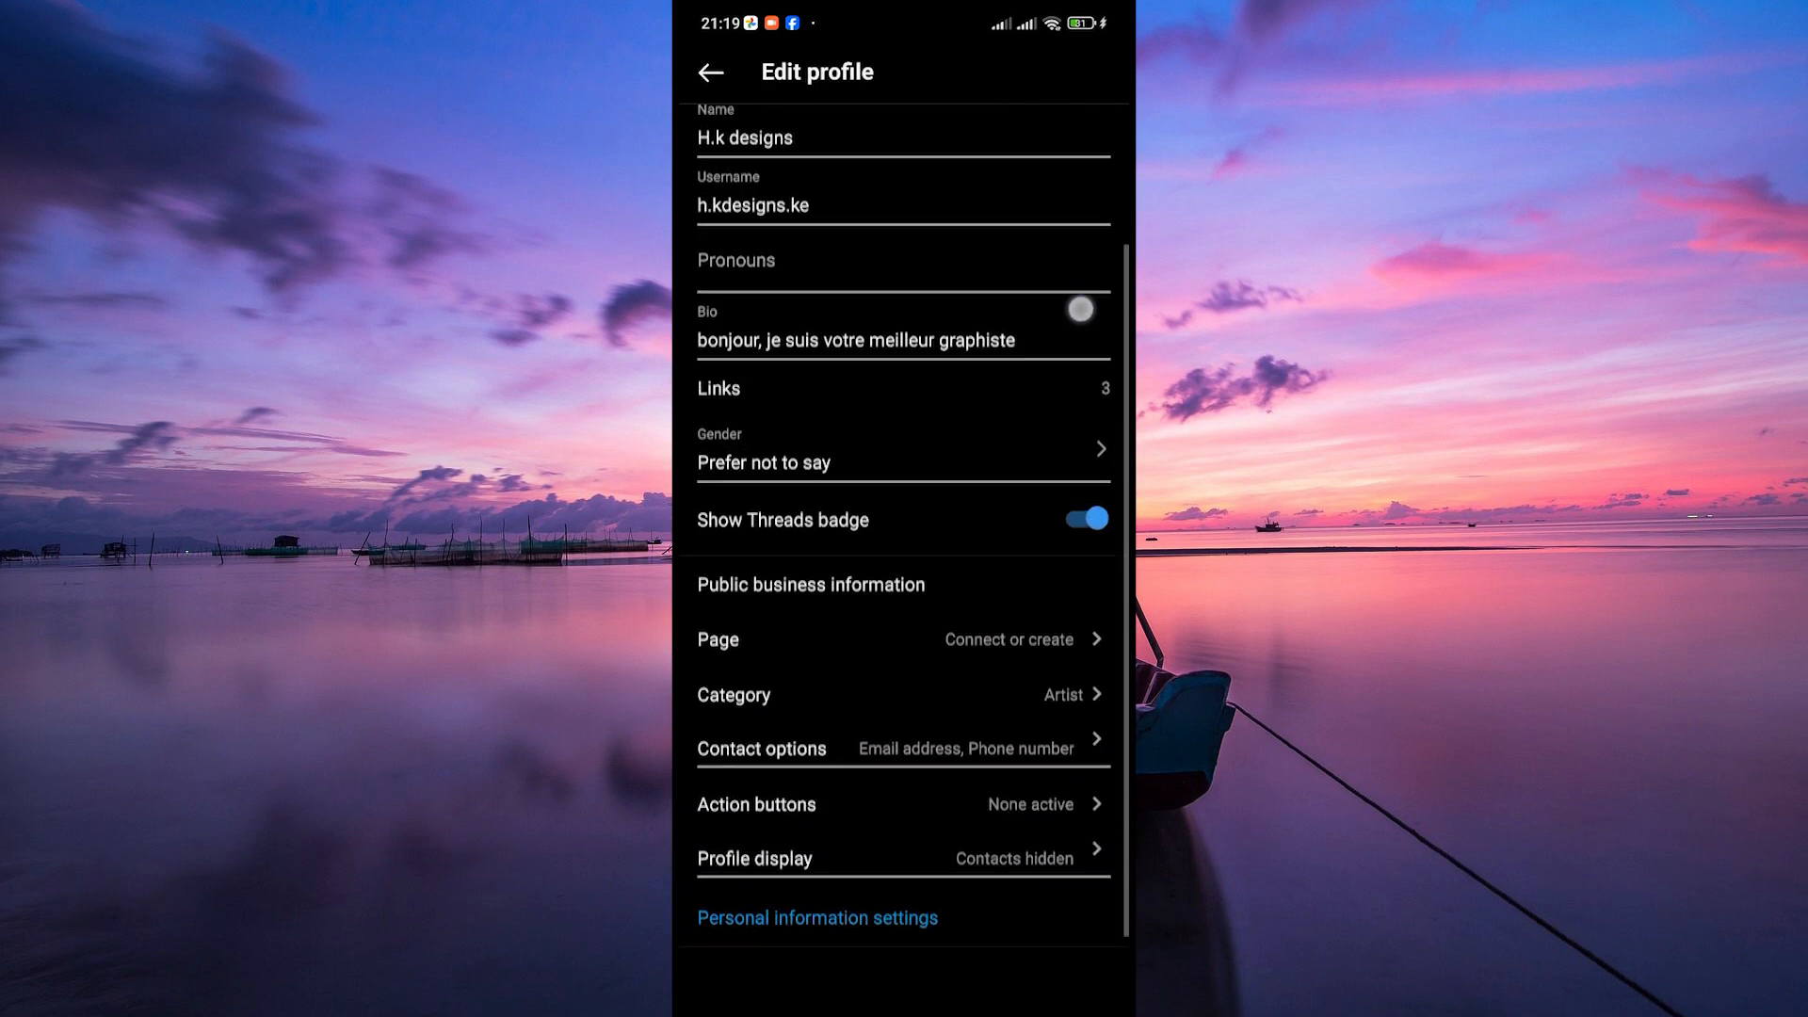
pyautogui.scroll(3)
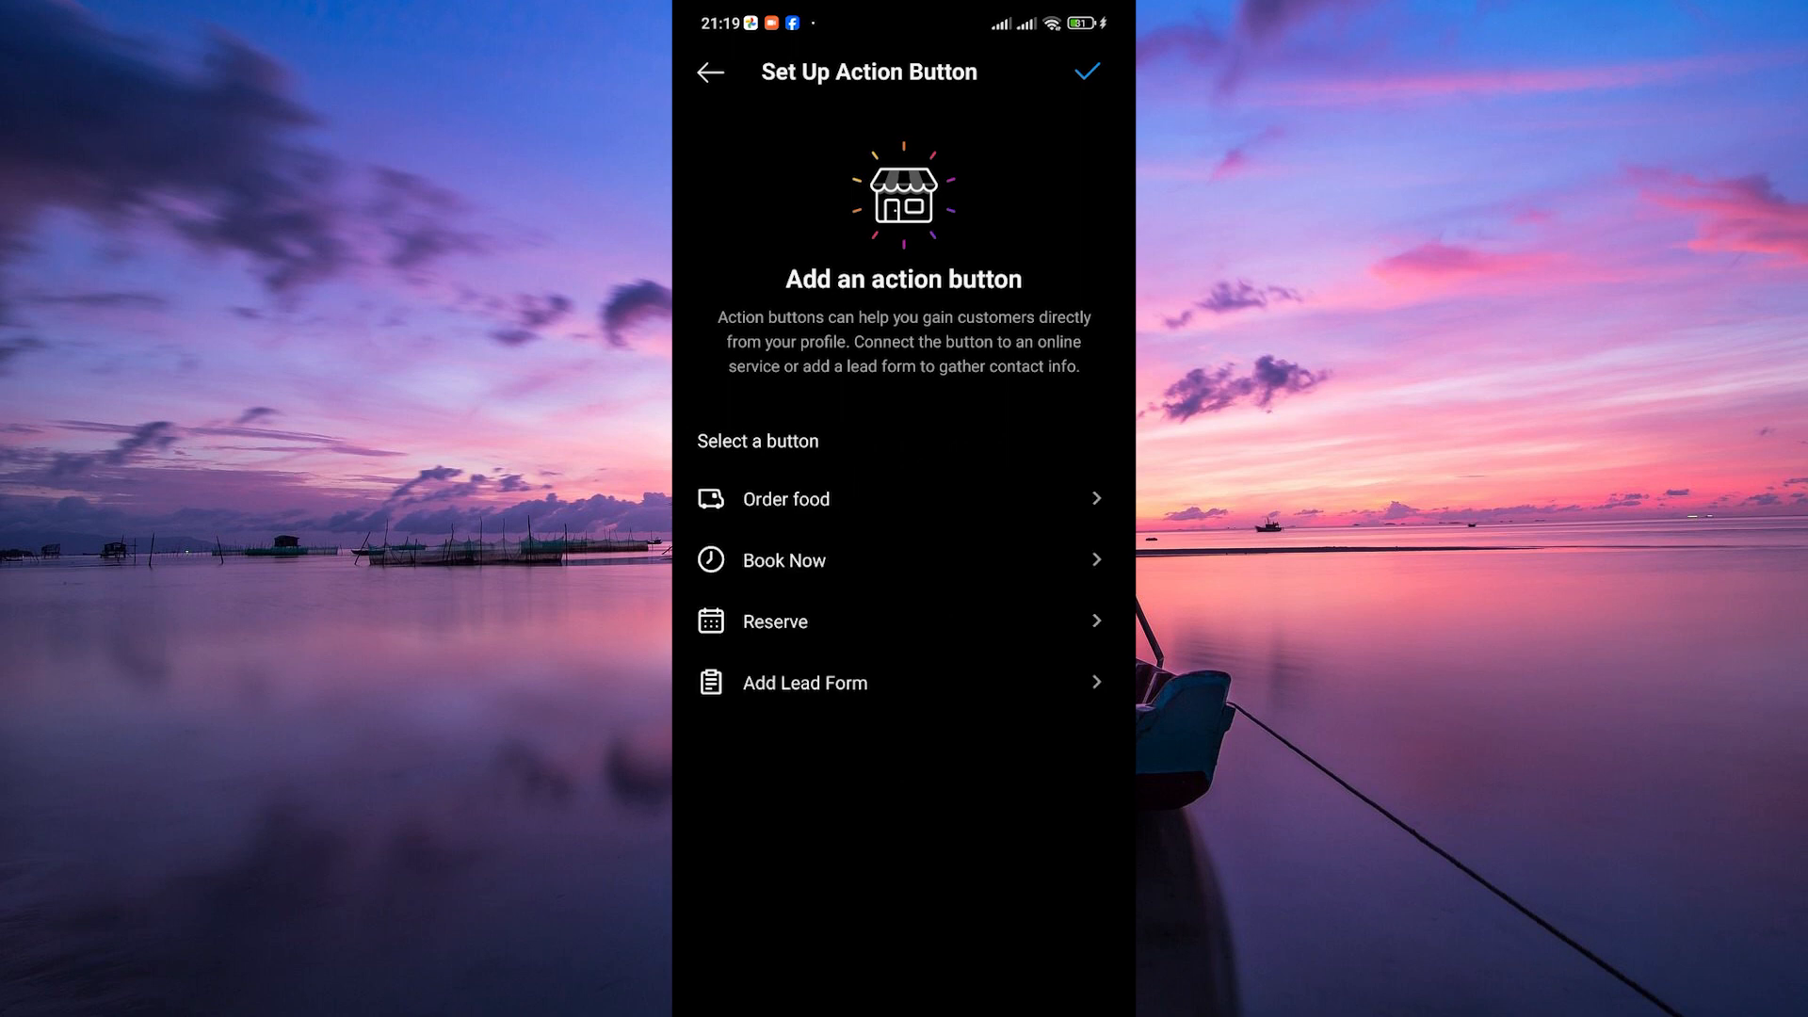
pyautogui.click(899, 560)
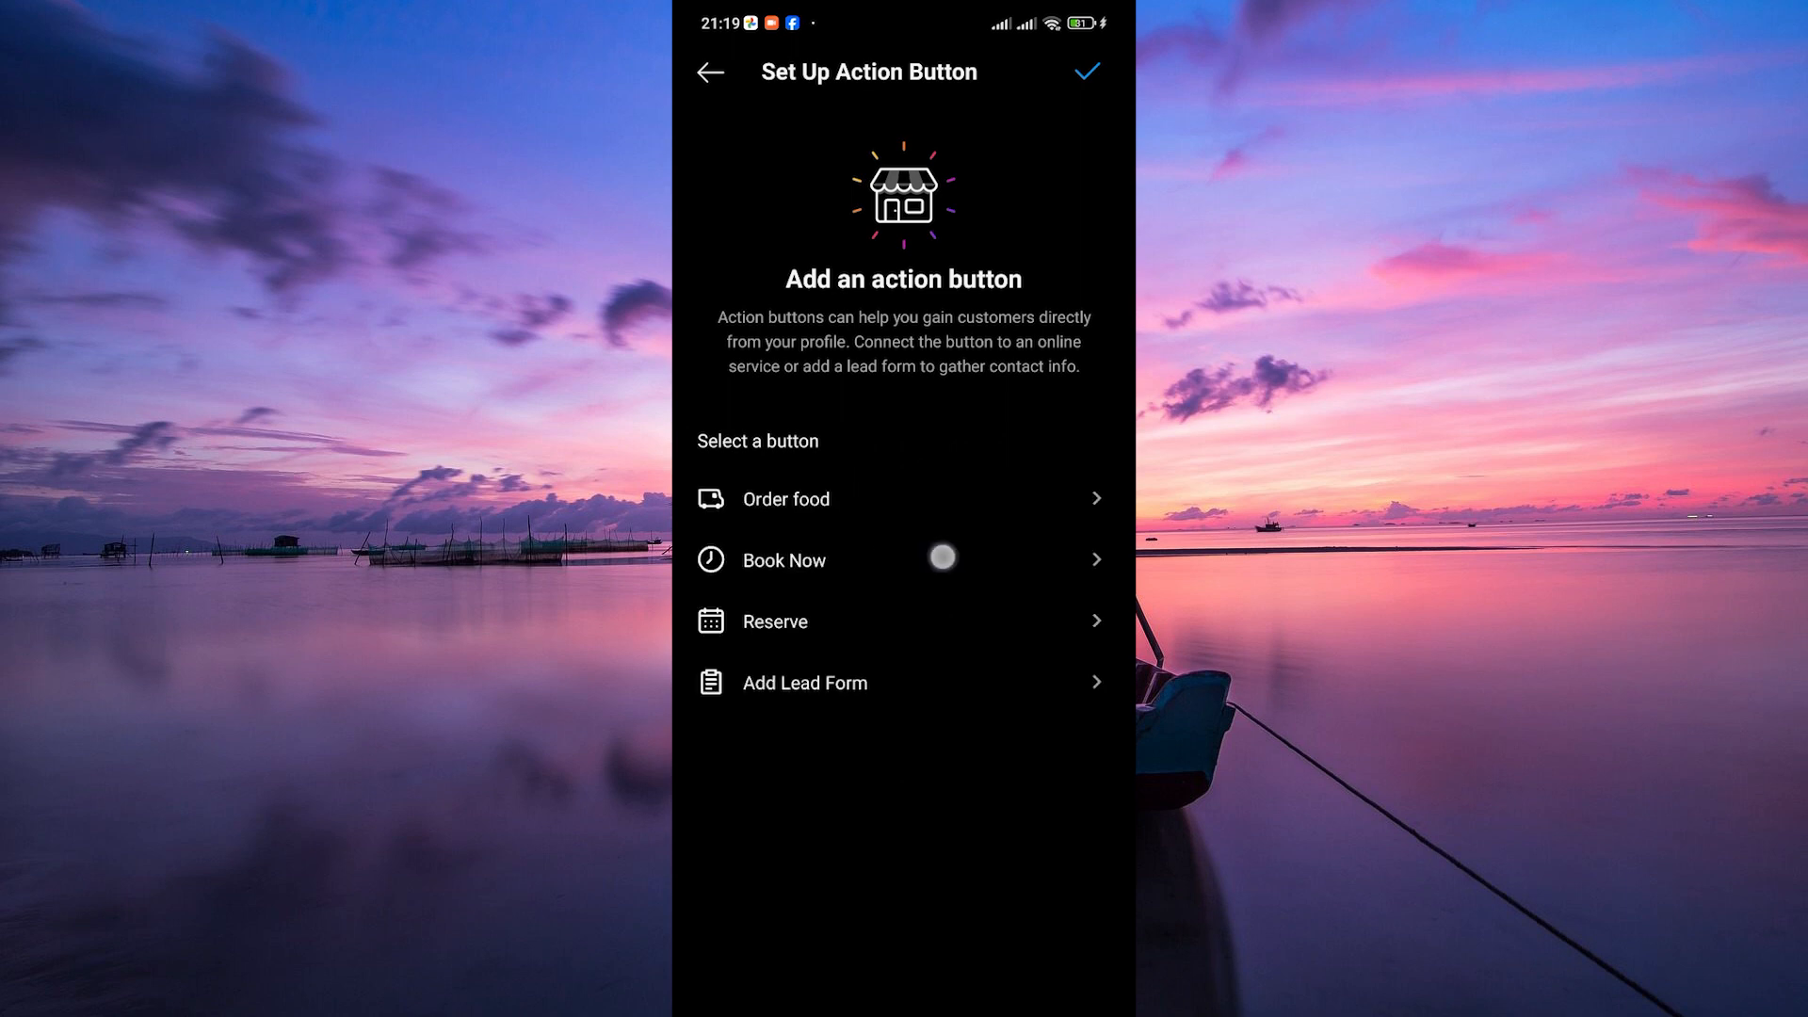
# Choose Book Now and scroll through the Select a partner list.
pyautogui.click(782, 560)
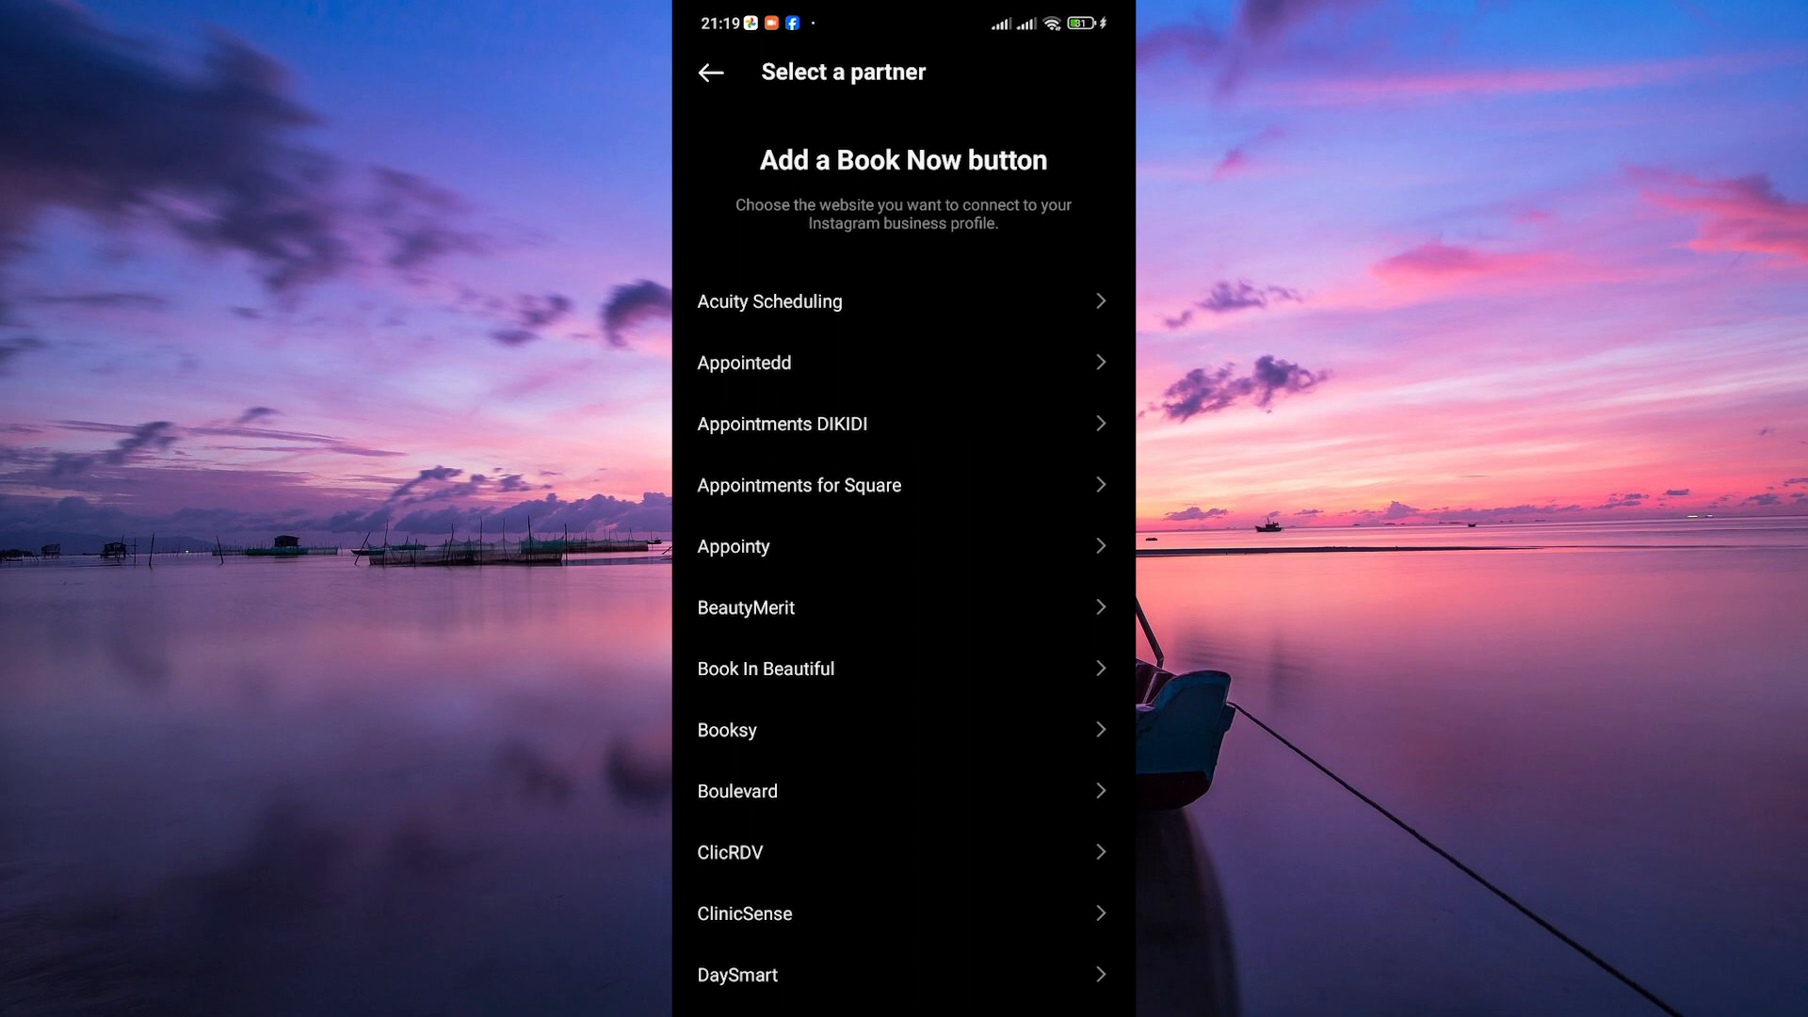
pyautogui.scroll(3)
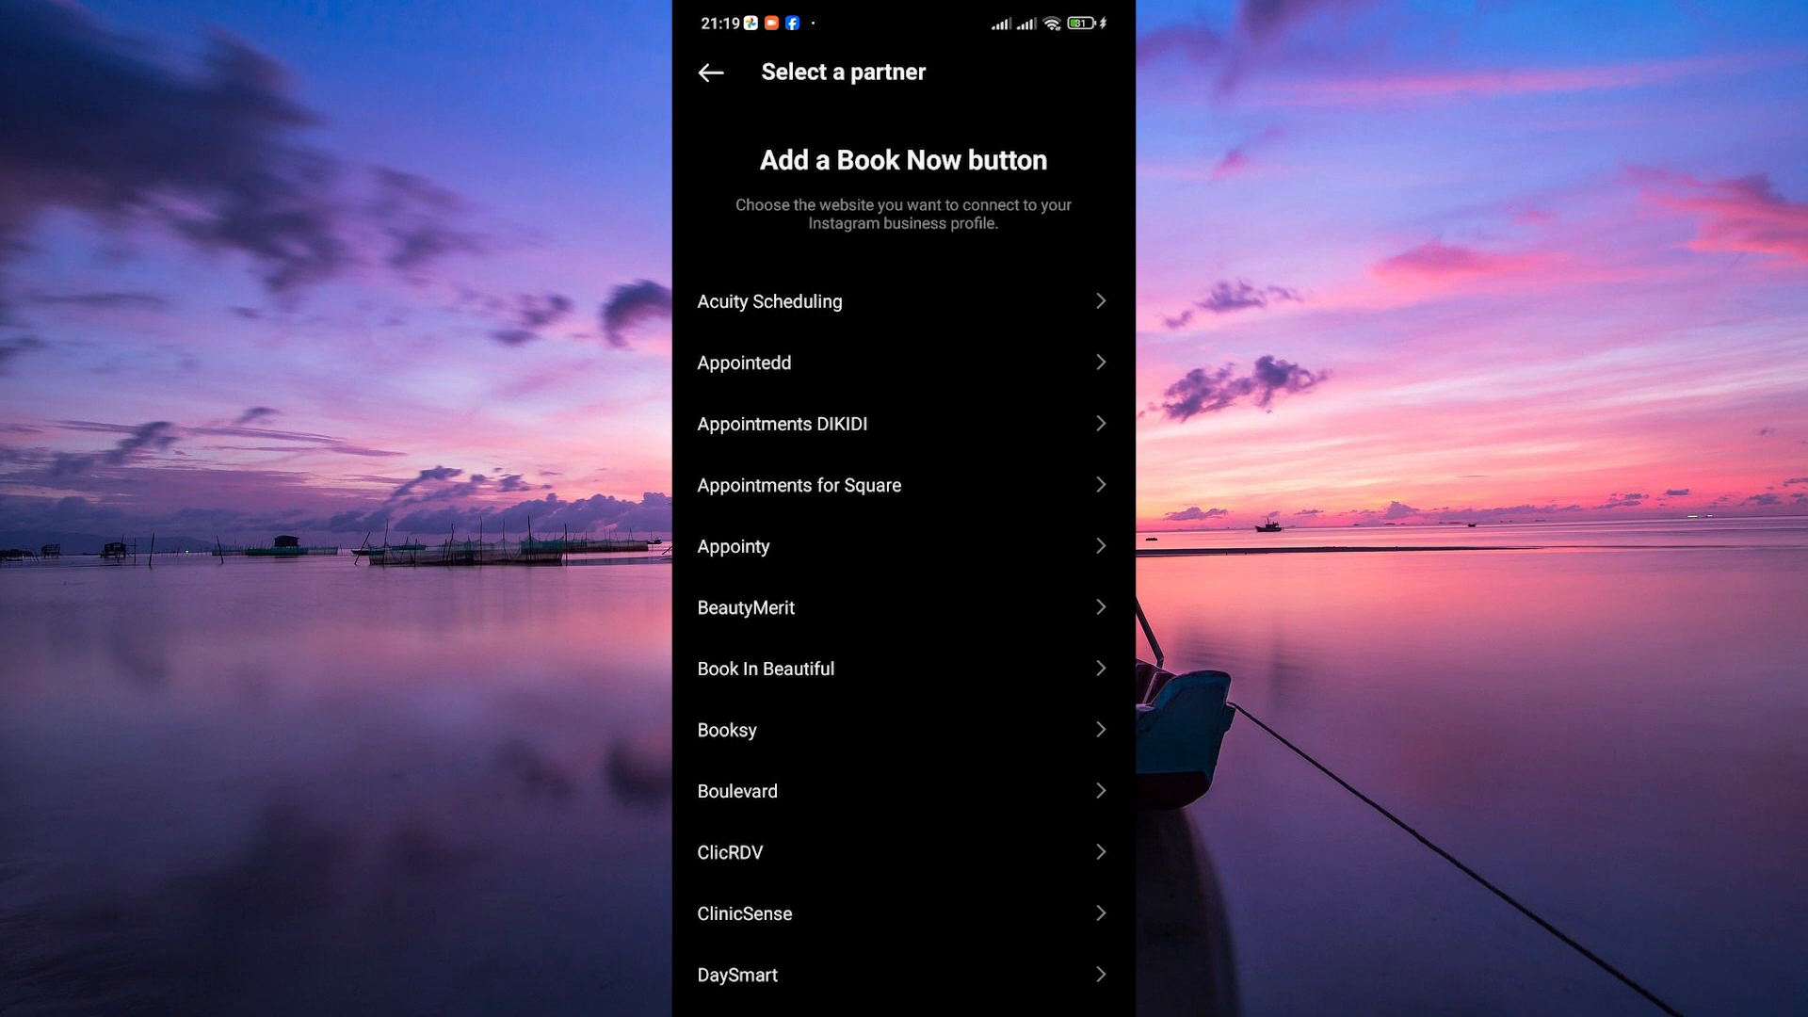
pyautogui.scroll(3)
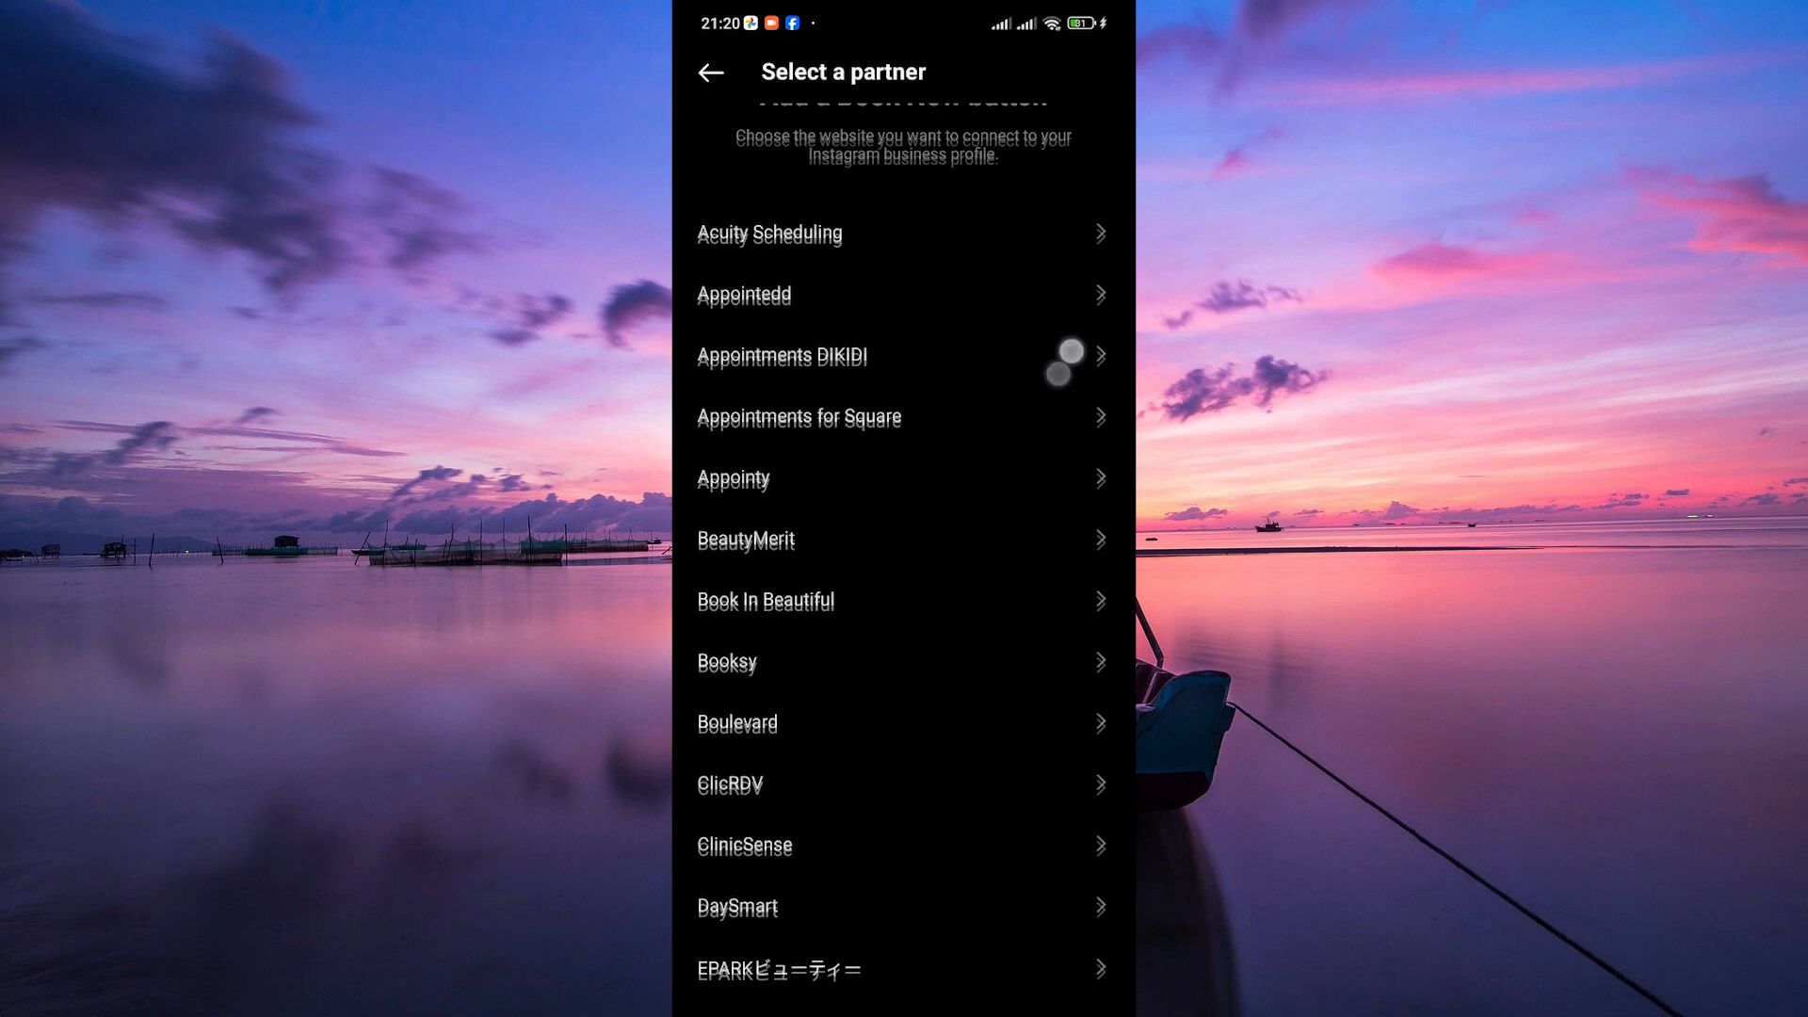
pyautogui.scroll(-3)
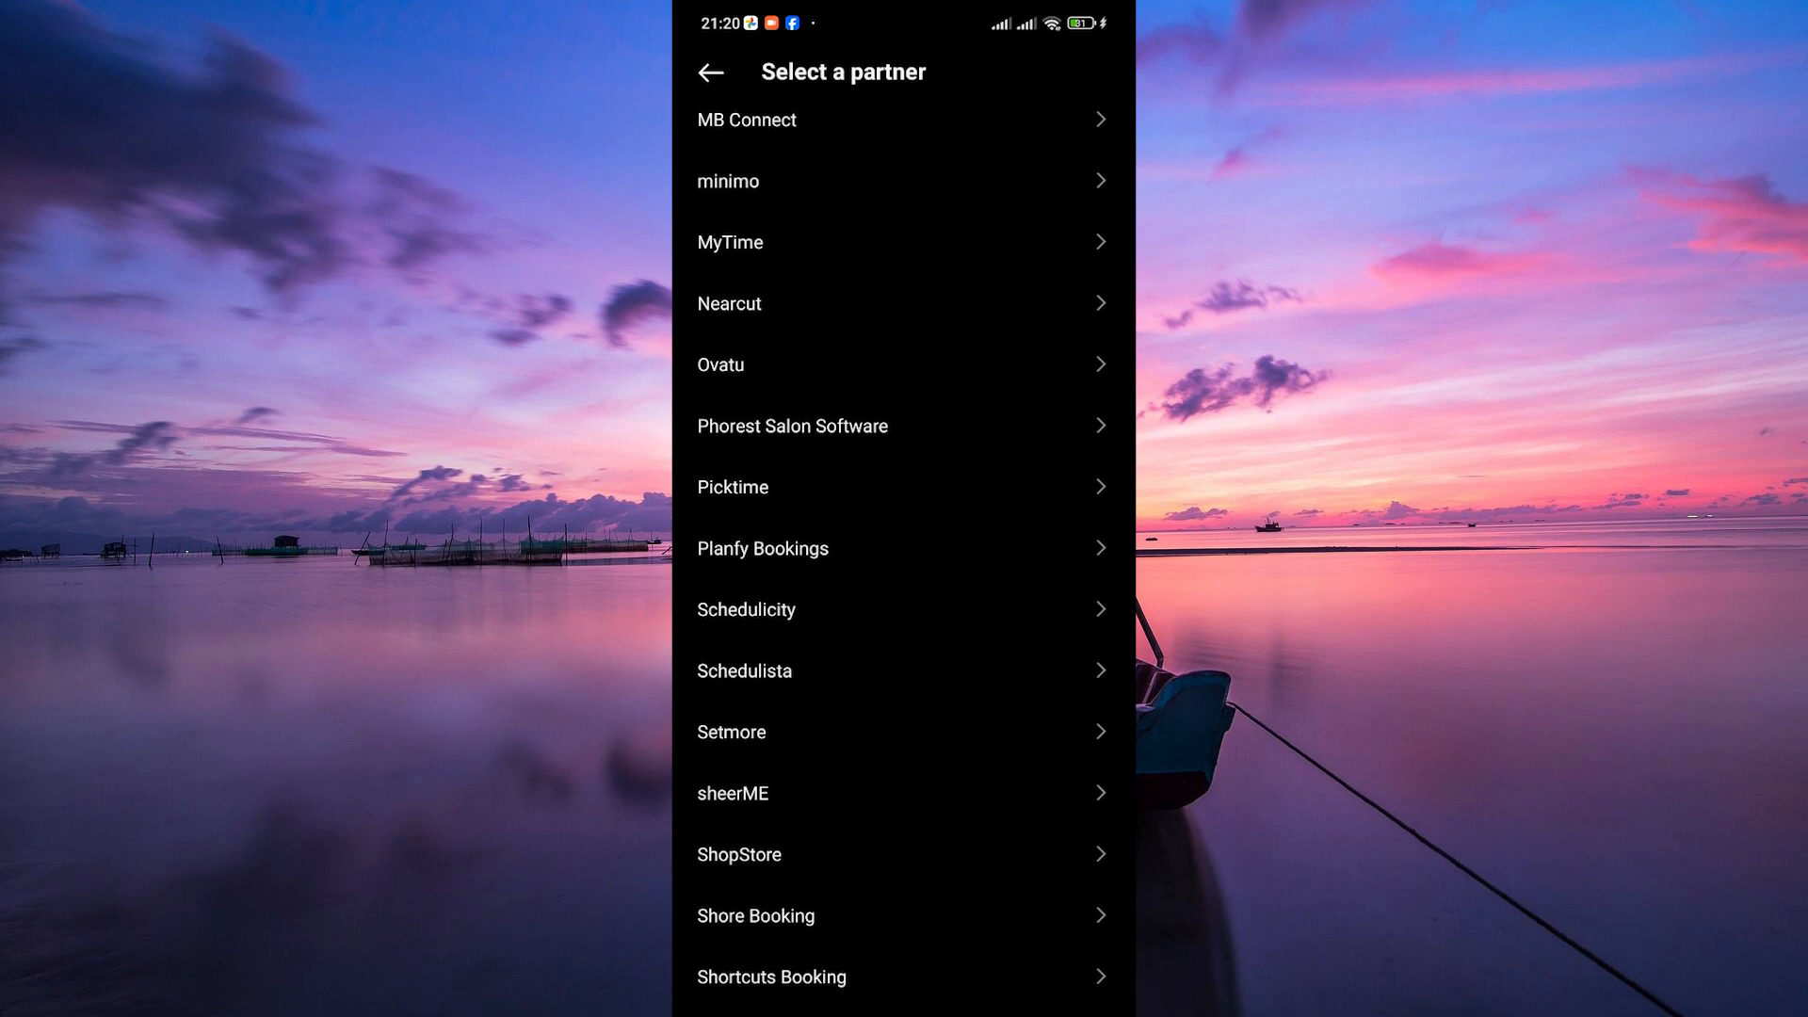
# Back out to Edit profile without adding a button, then return home.
pyautogui.click(710, 72)
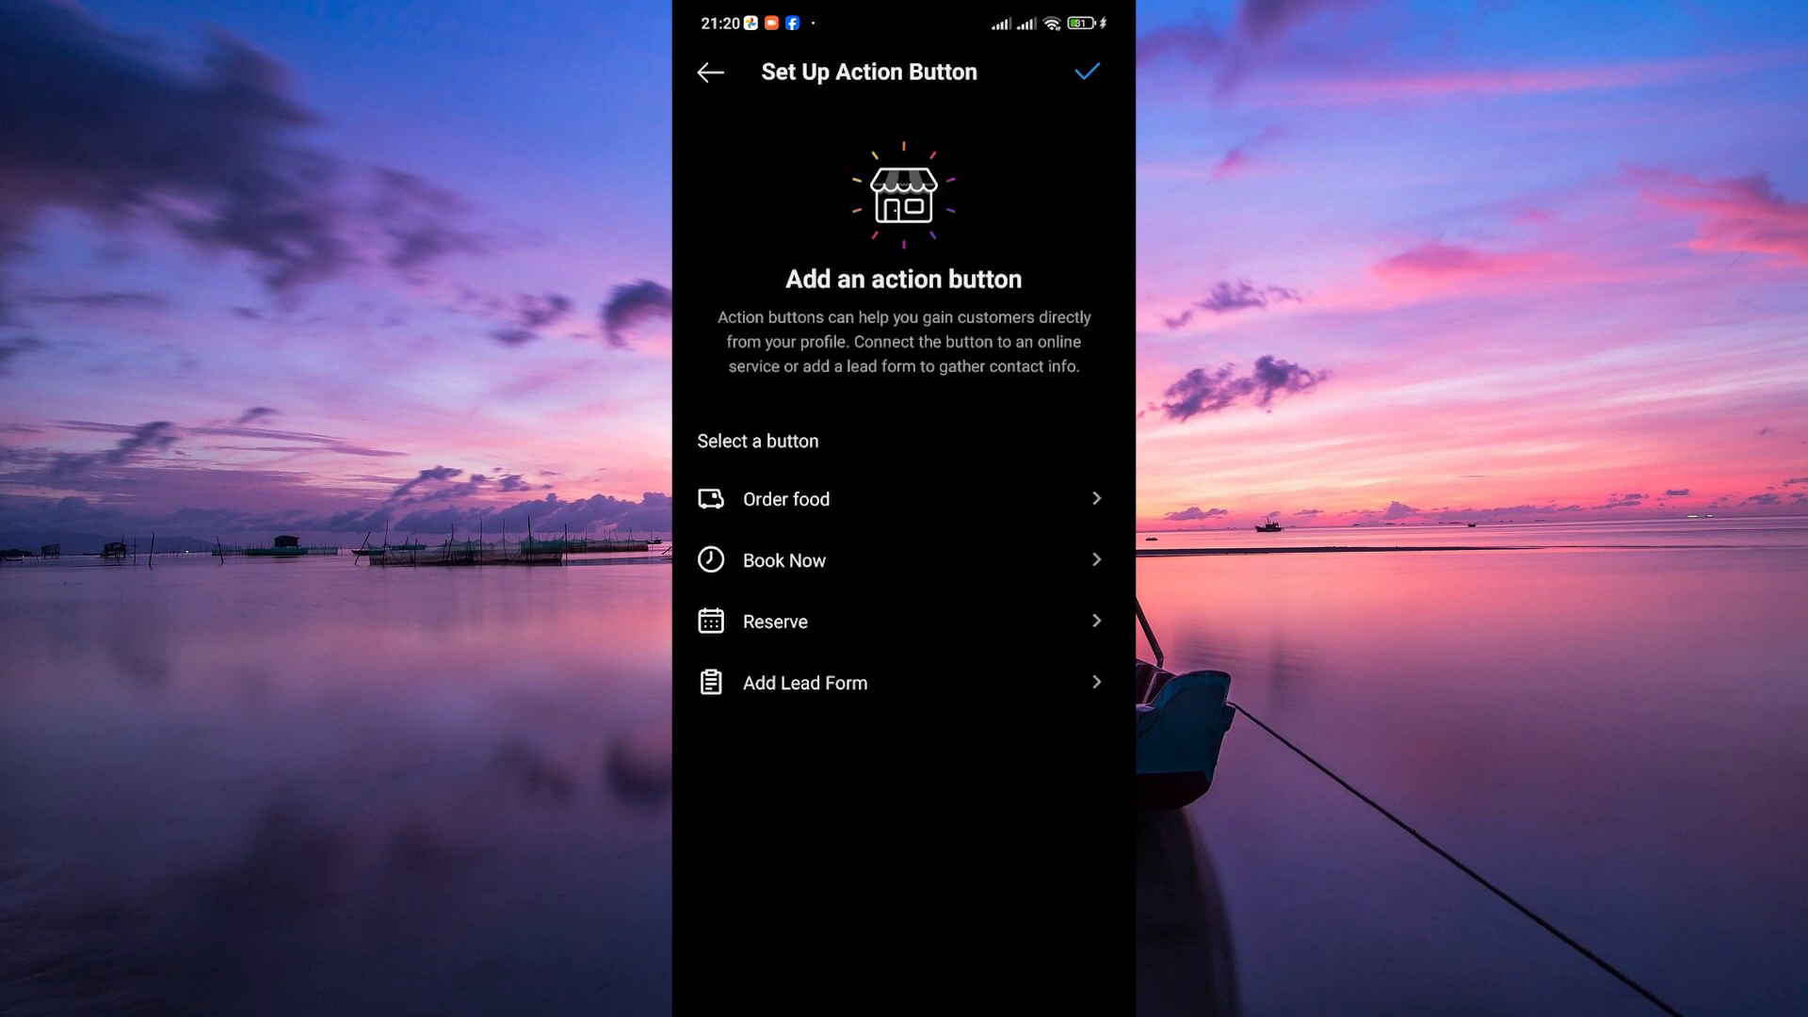
pyautogui.click(710, 72)
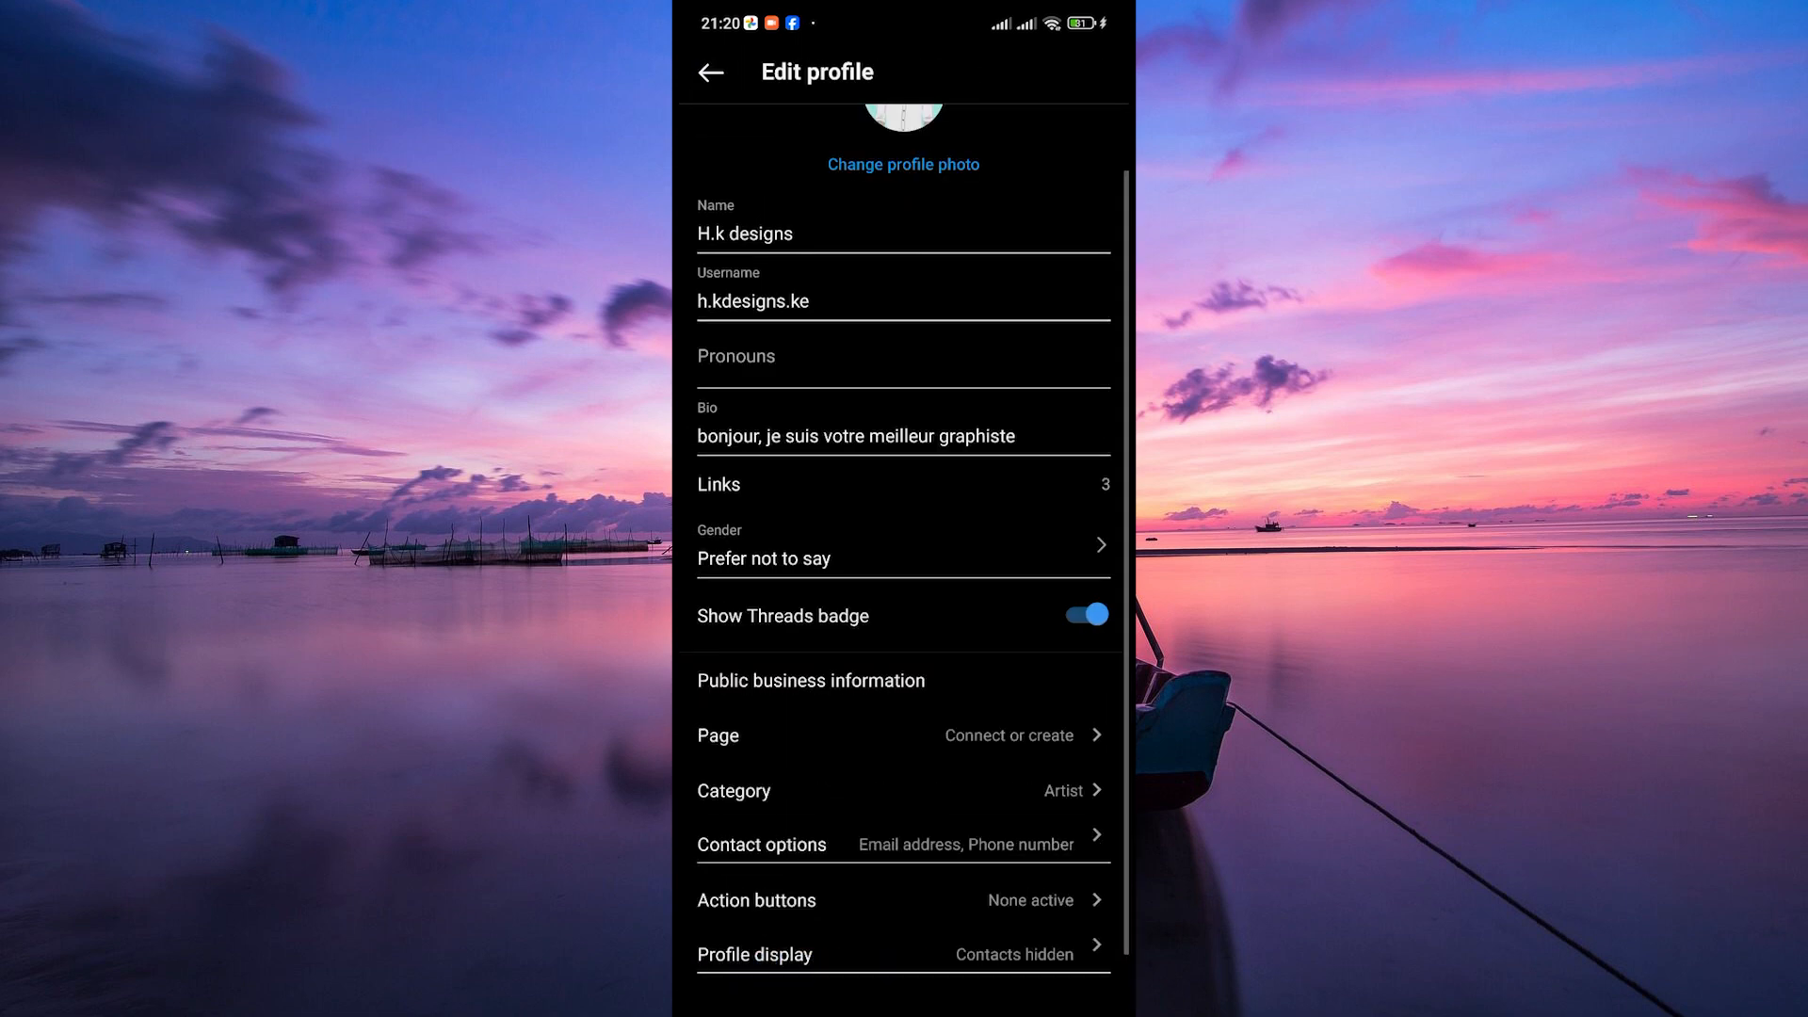
pyautogui.click(710, 72)
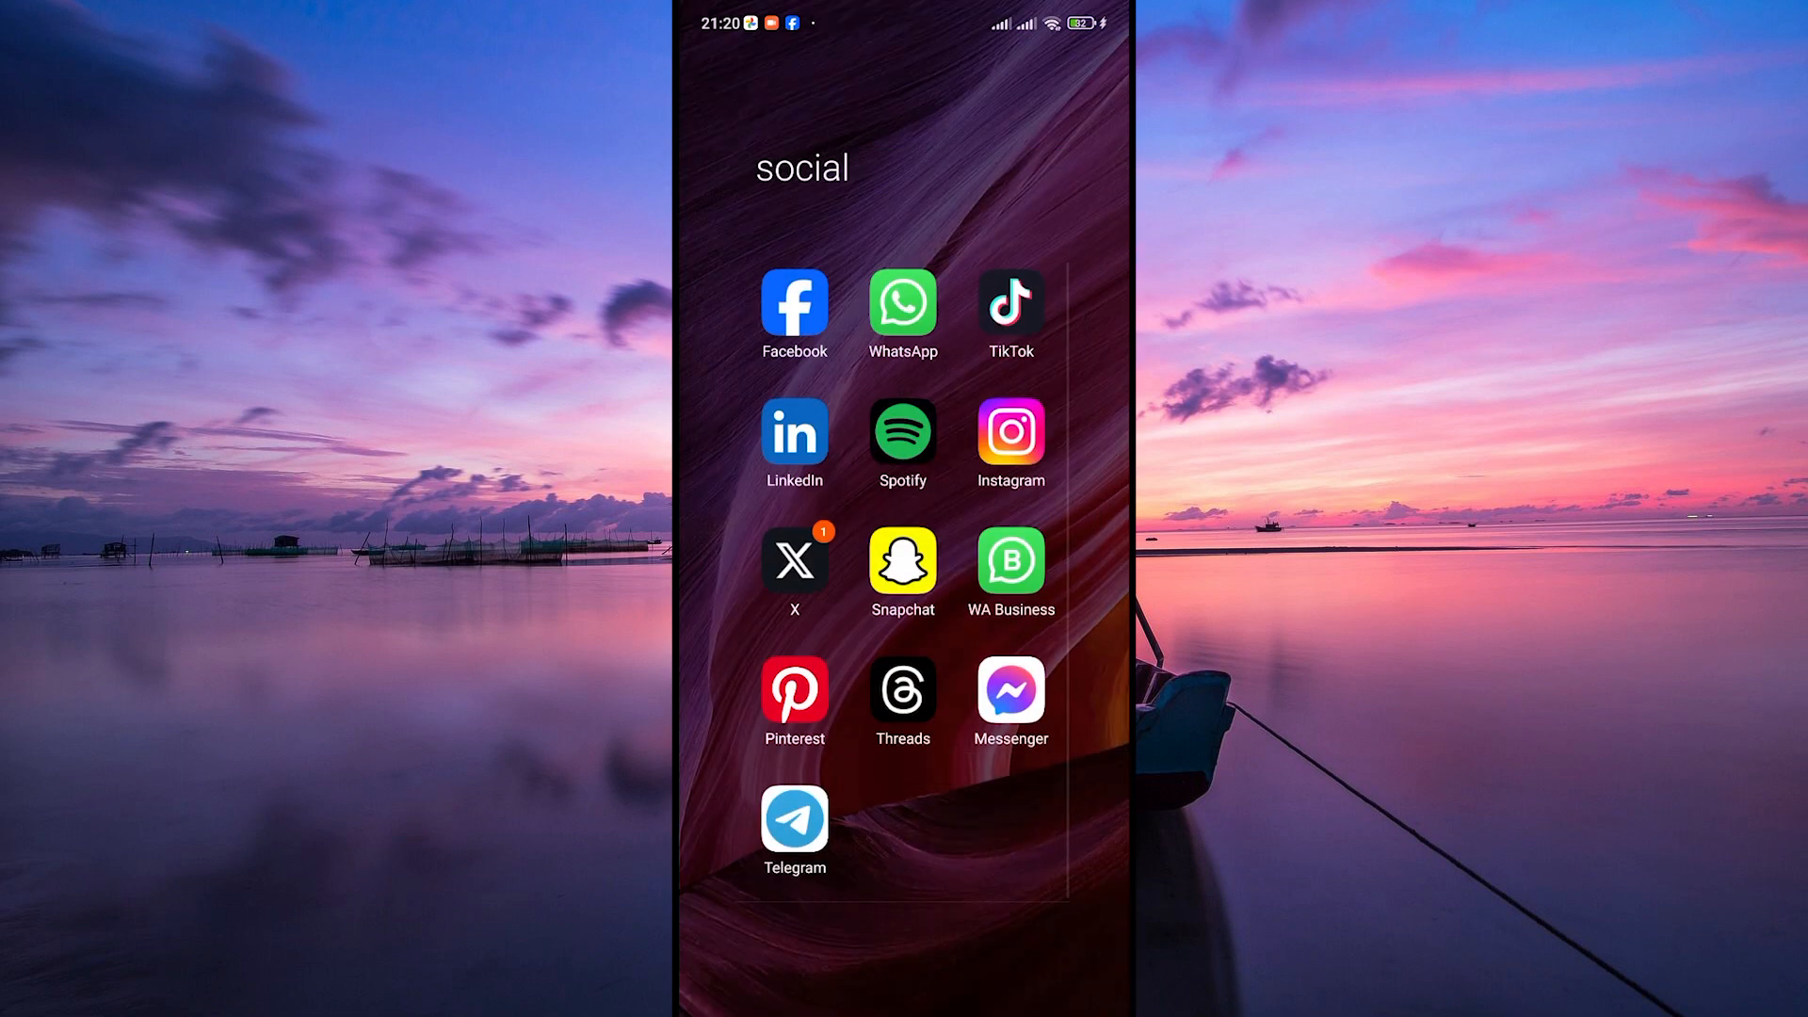